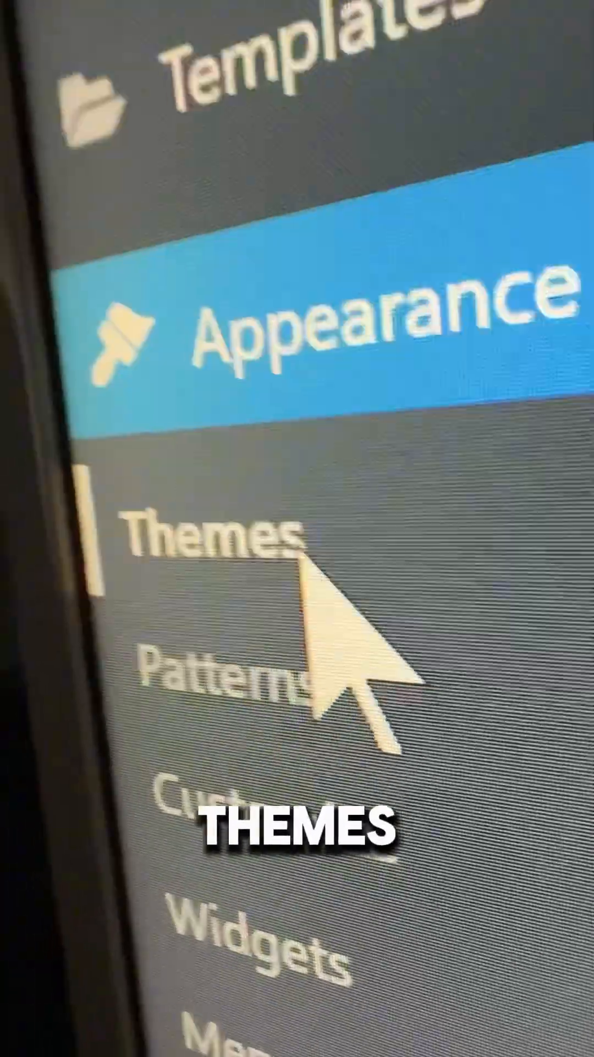
Reach the Themes page and start adding a new theme via upload.
left_click(215, 546)
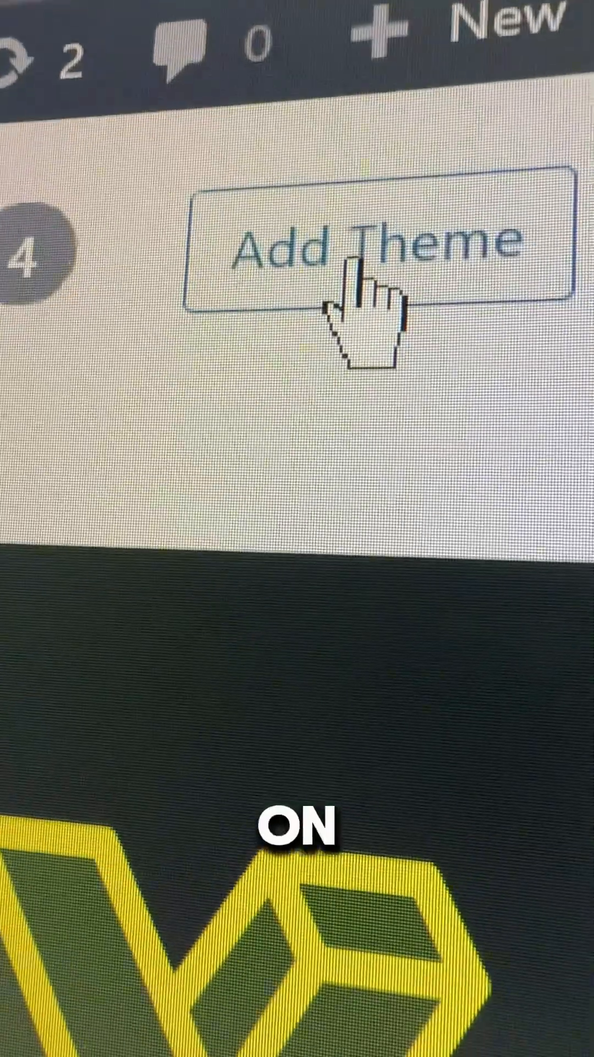
left_click(378, 256)
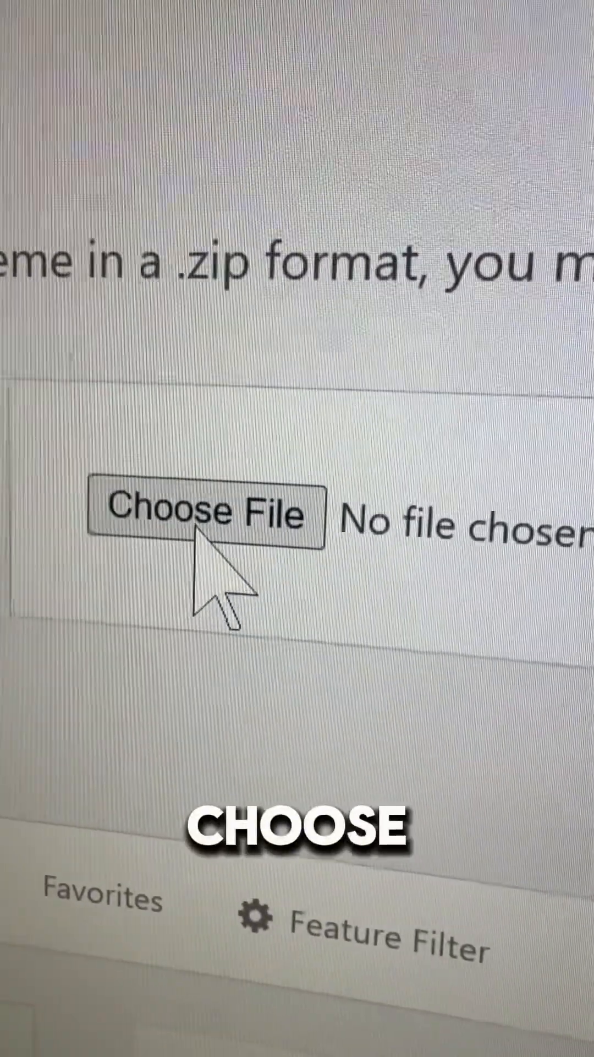
Choose the theme .zip from the computer and run Install Now until success is reported.
left_click(204, 512)
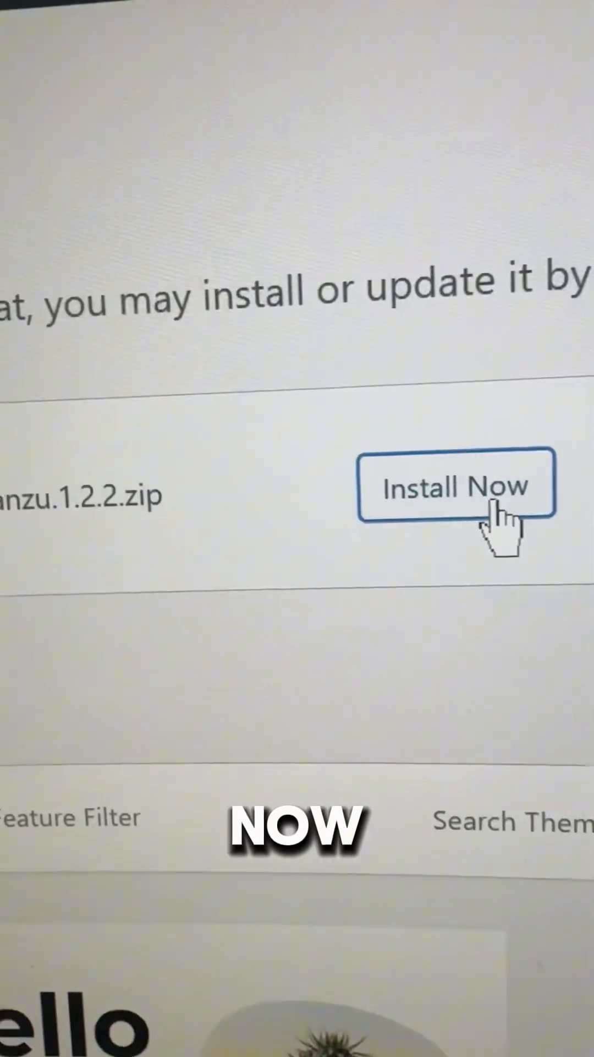
left_click(456, 488)
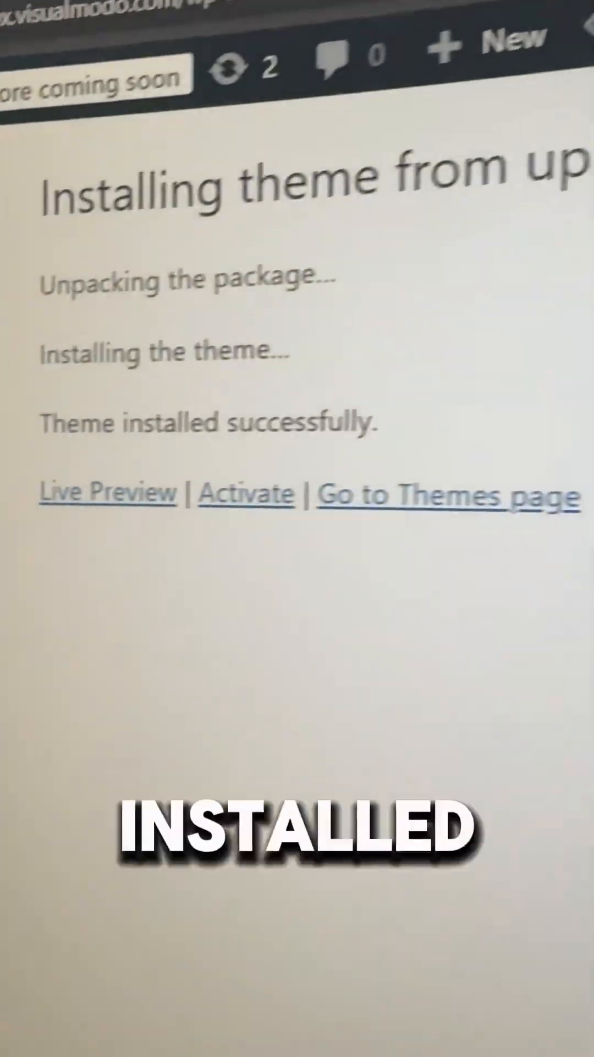